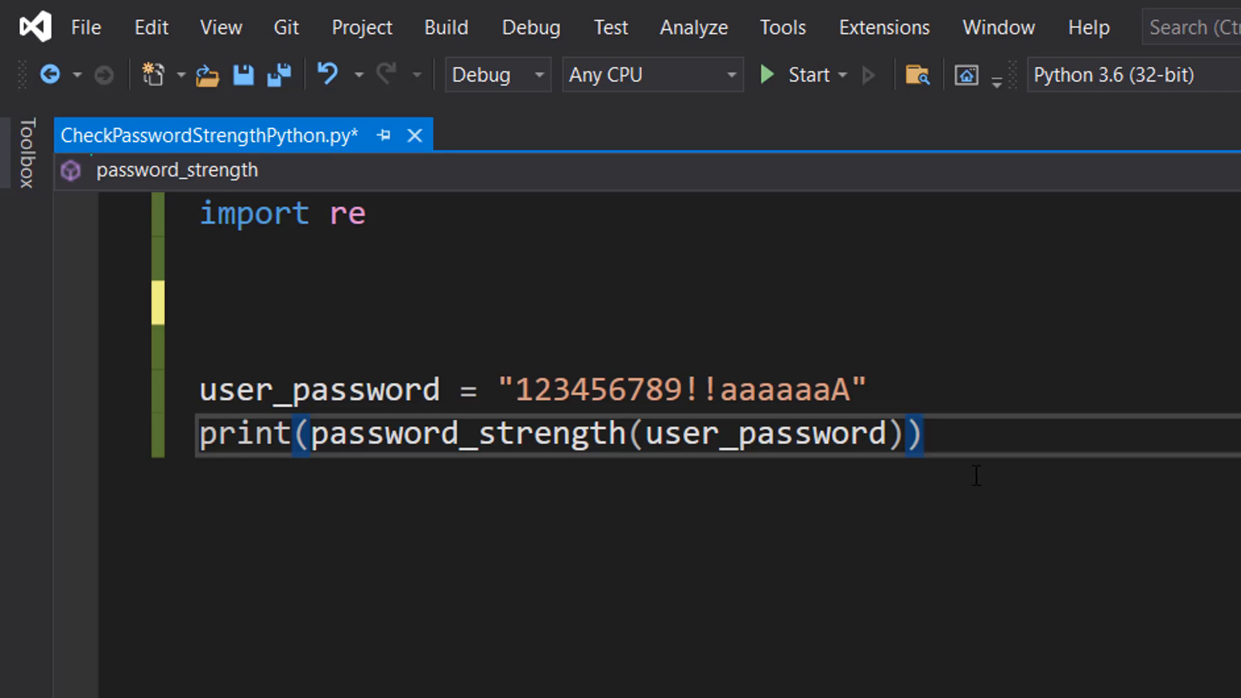
mouse_move(452, 228)
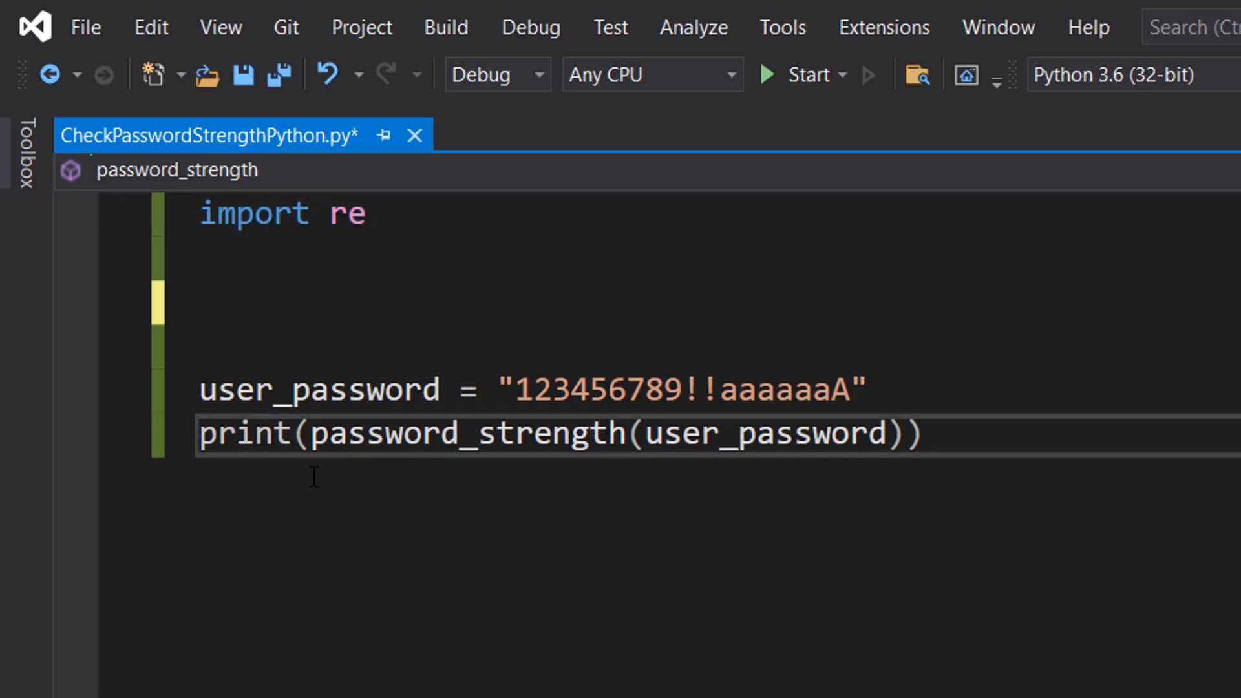
Write score = 0, length = len(password), and the if/elif blocks adding 1, 2 or 3 points by length
double_click(294, 389)
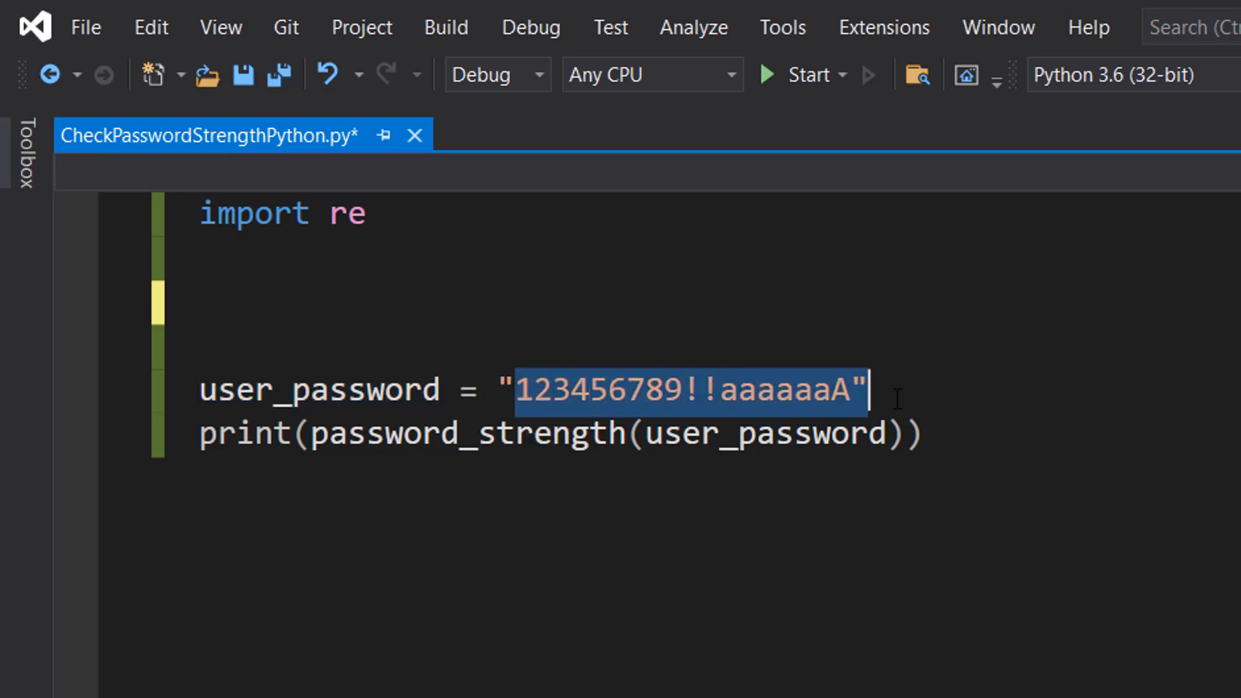
mouse_move(869, 434)
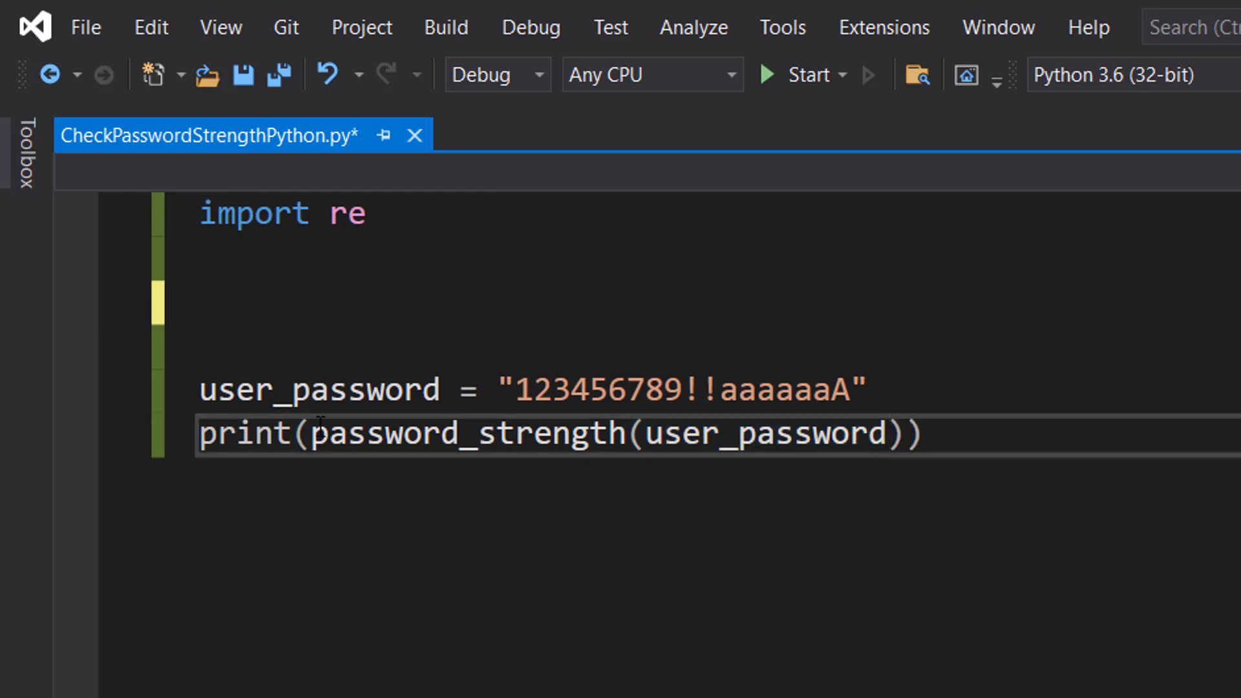
double_click(470, 435)
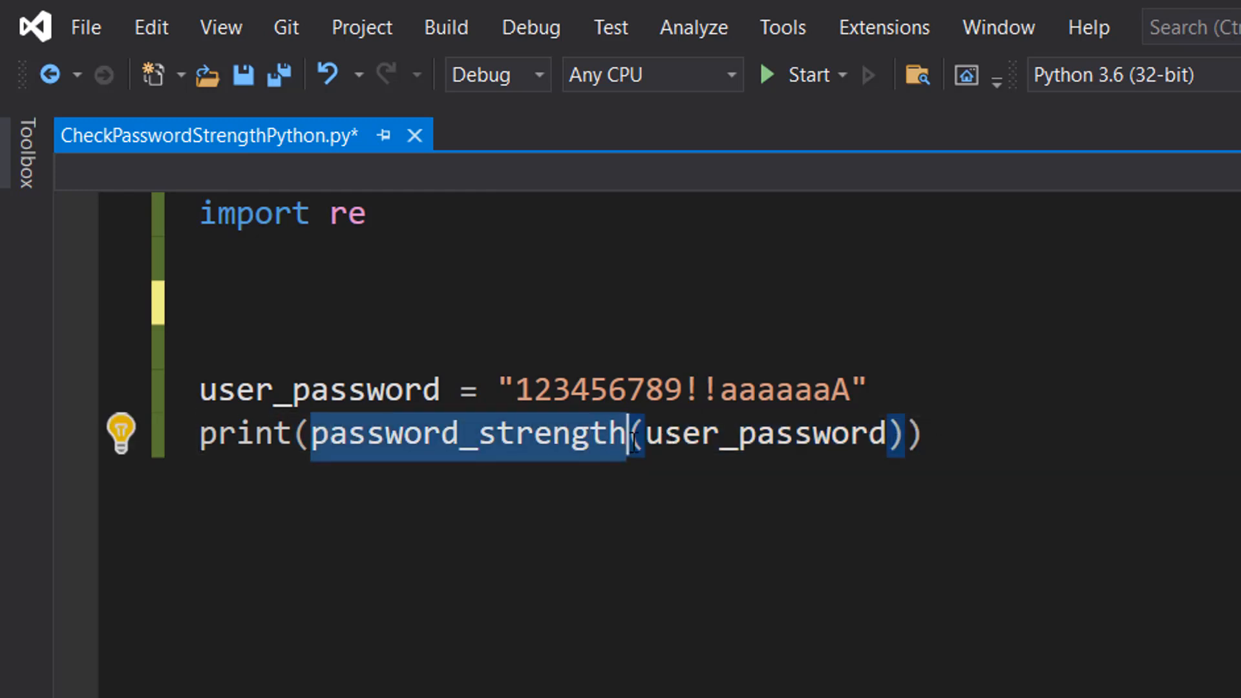
left_click(648, 435)
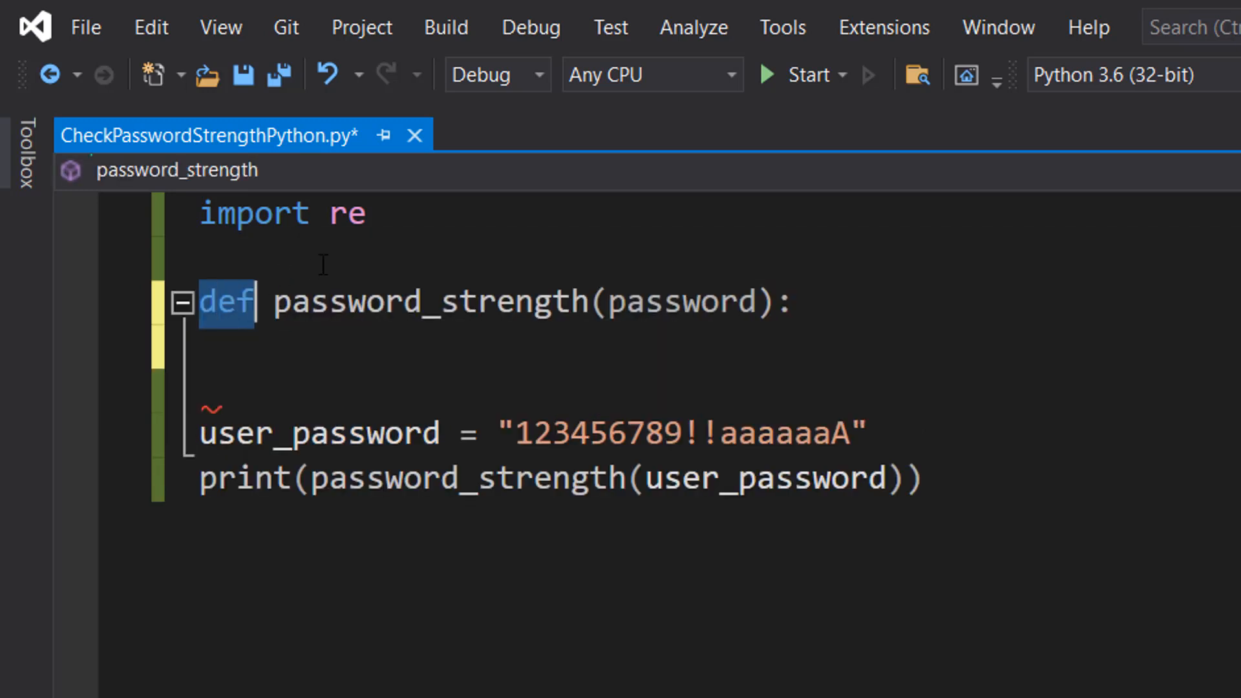
double_click(679, 303)
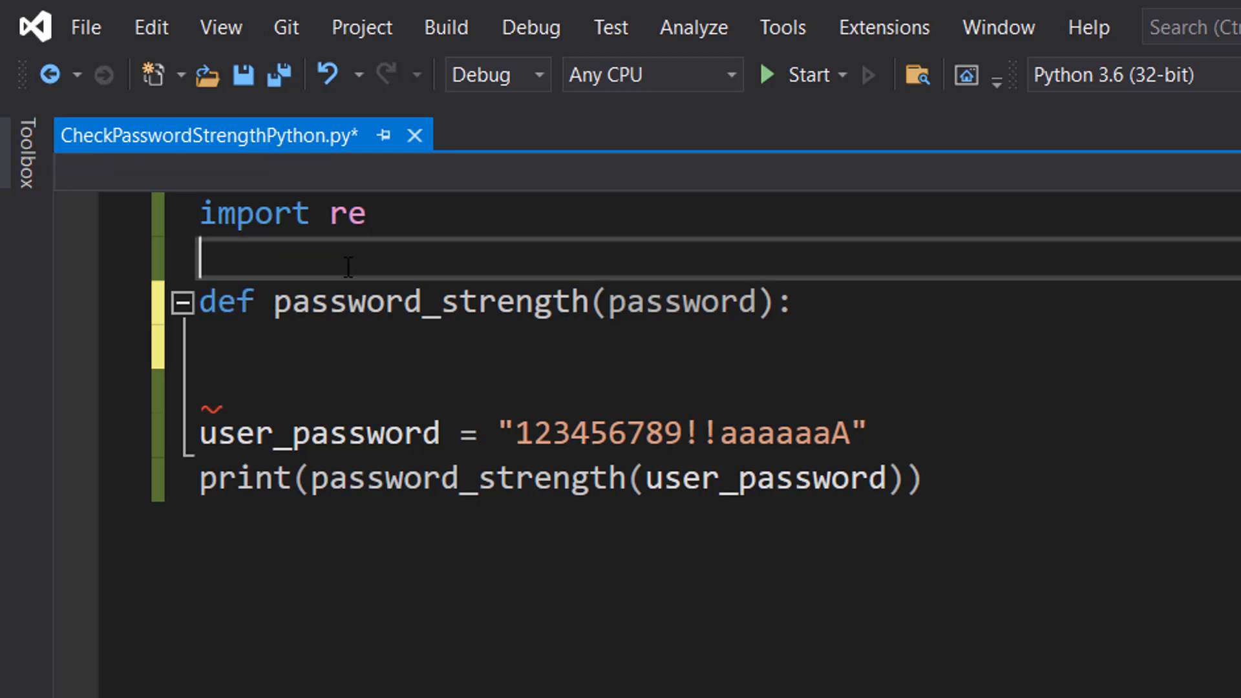
double_click(440, 301)
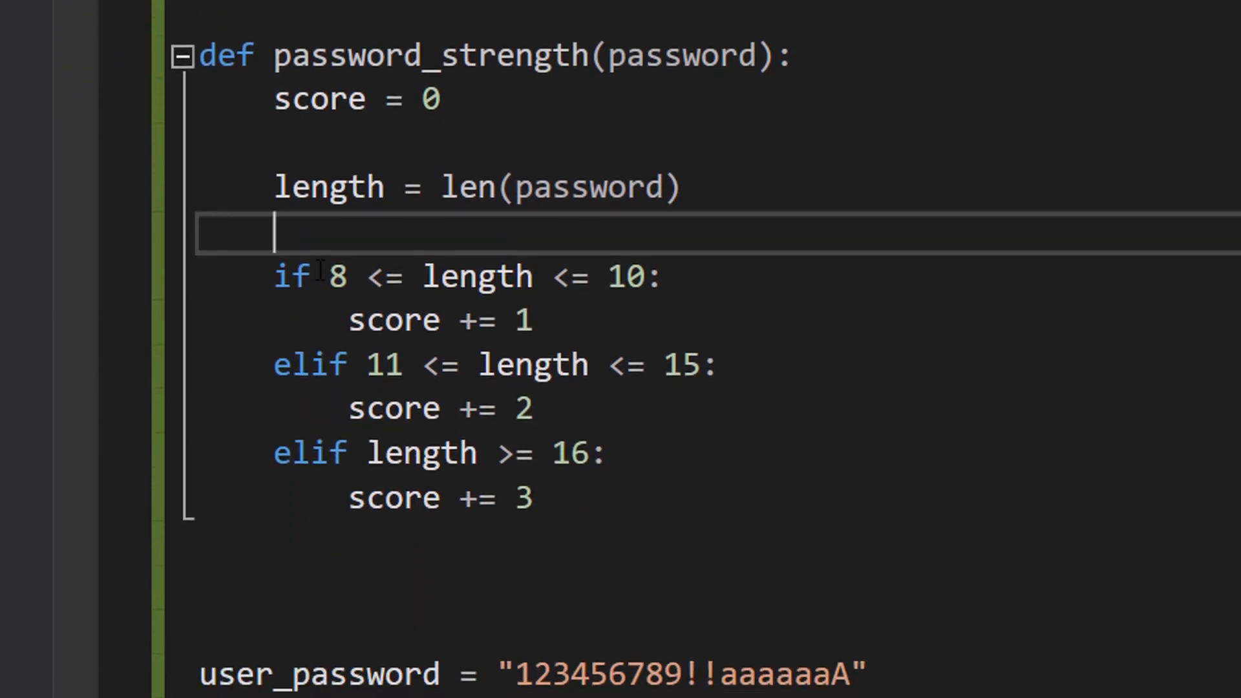
Add four re.search checks for [a-z], [A-Z], [0-9] and special characters, each adding 1 to score
double_click(478, 277)
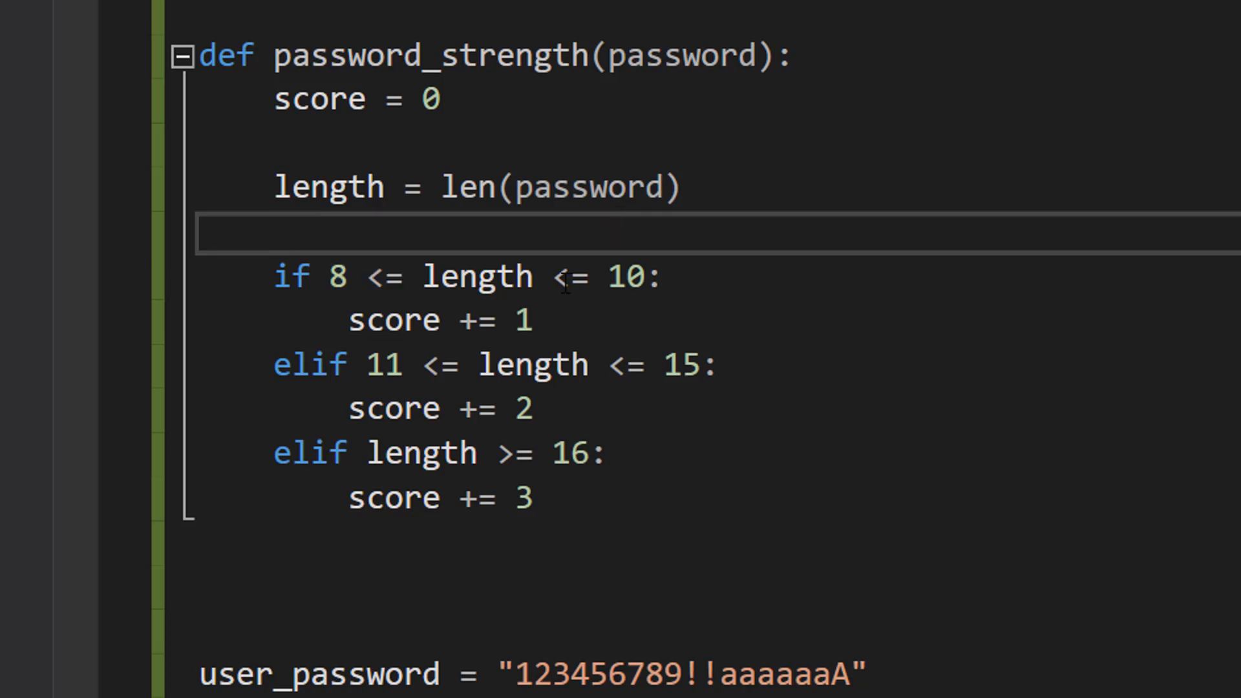
left_click_drag(554, 276, 664, 277)
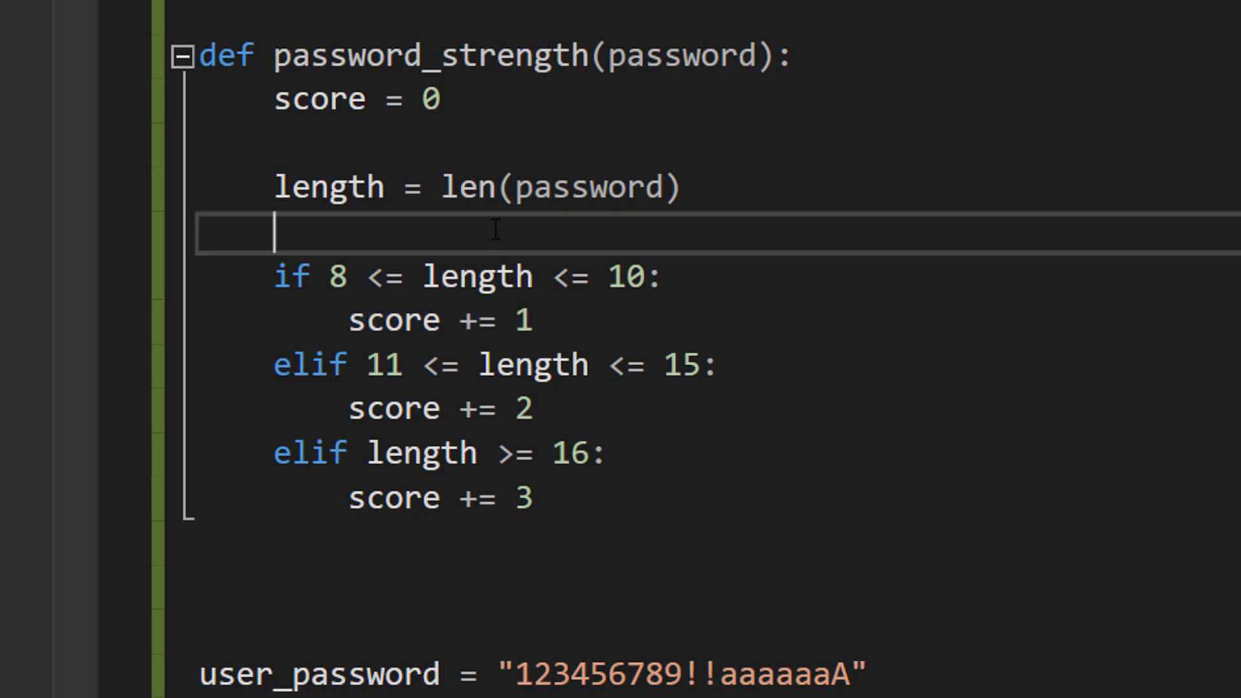
double_click(439, 321)
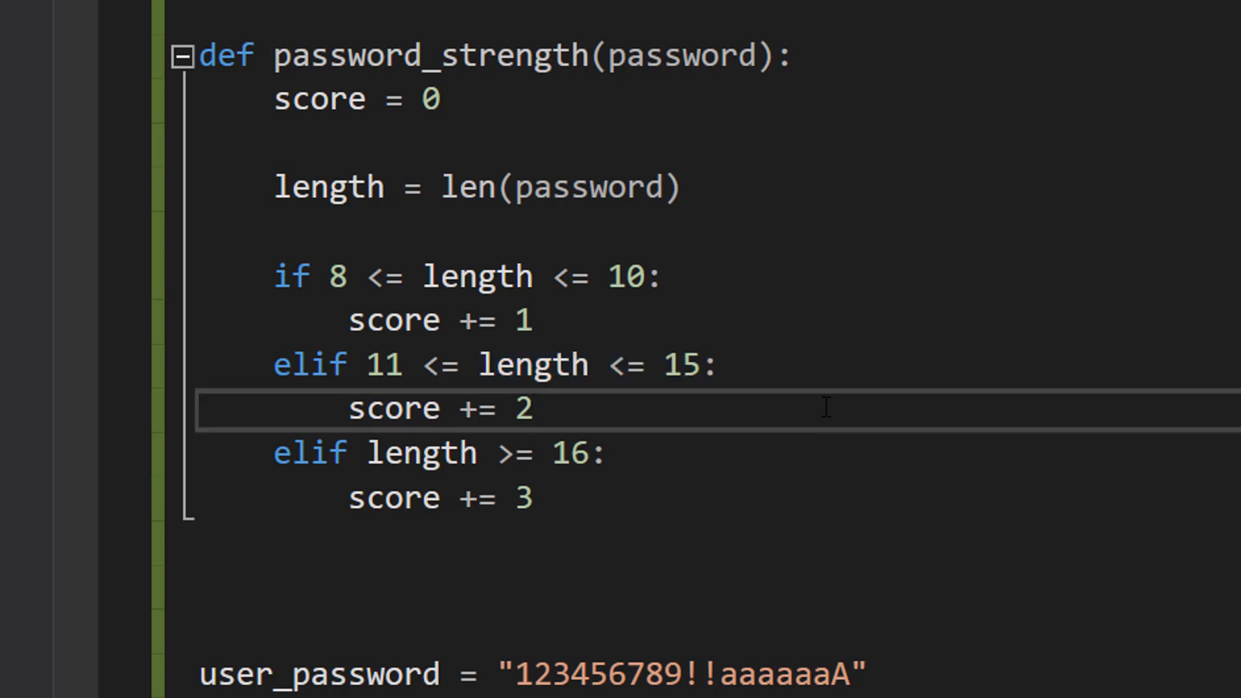
double_click(511, 409)
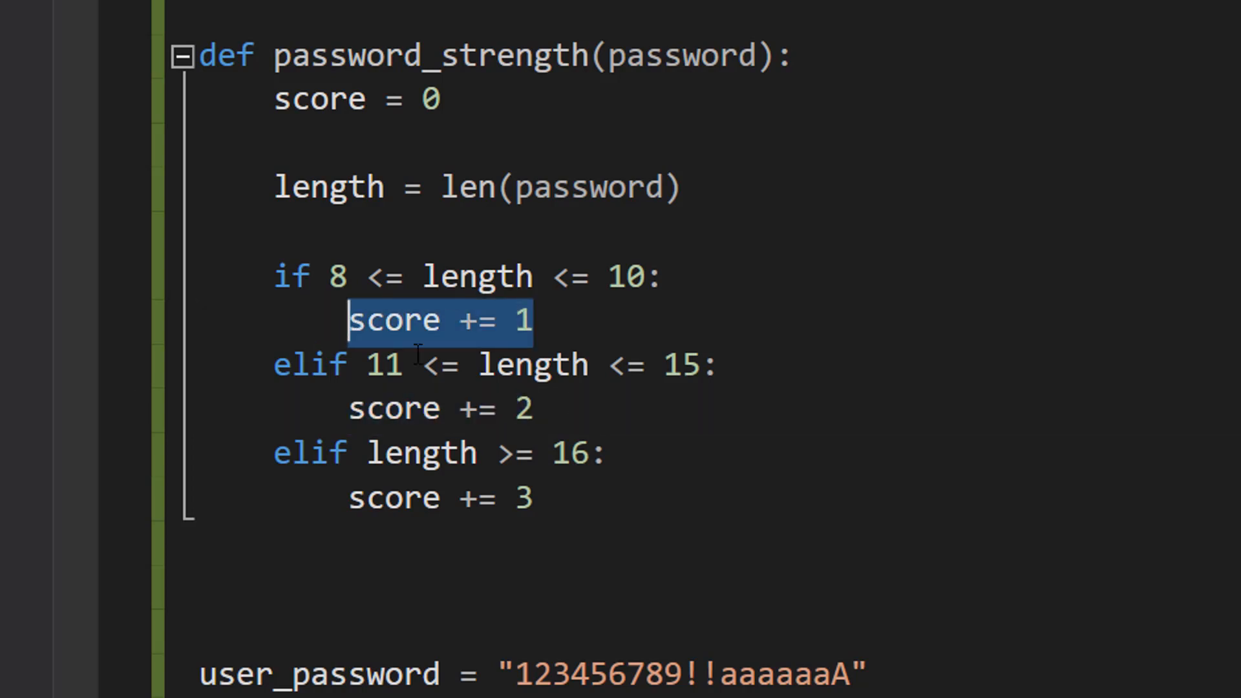
left_click(766, 409)
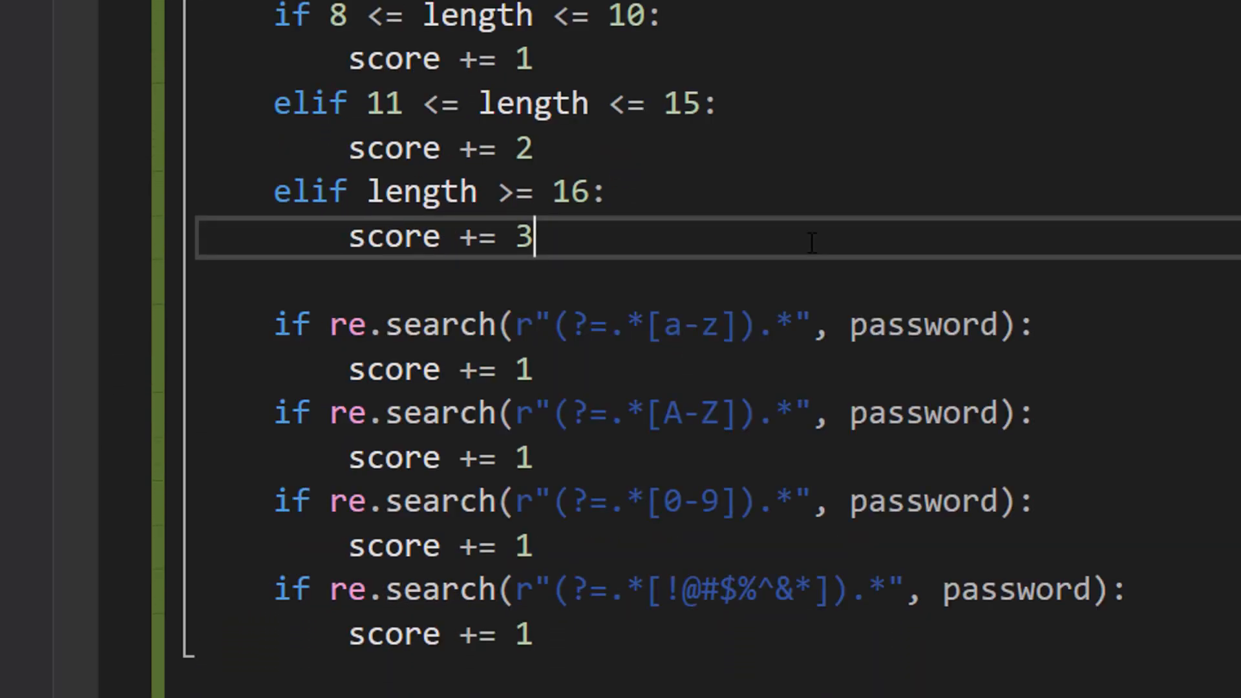
left_click_drag(535, 235, 646, 589)
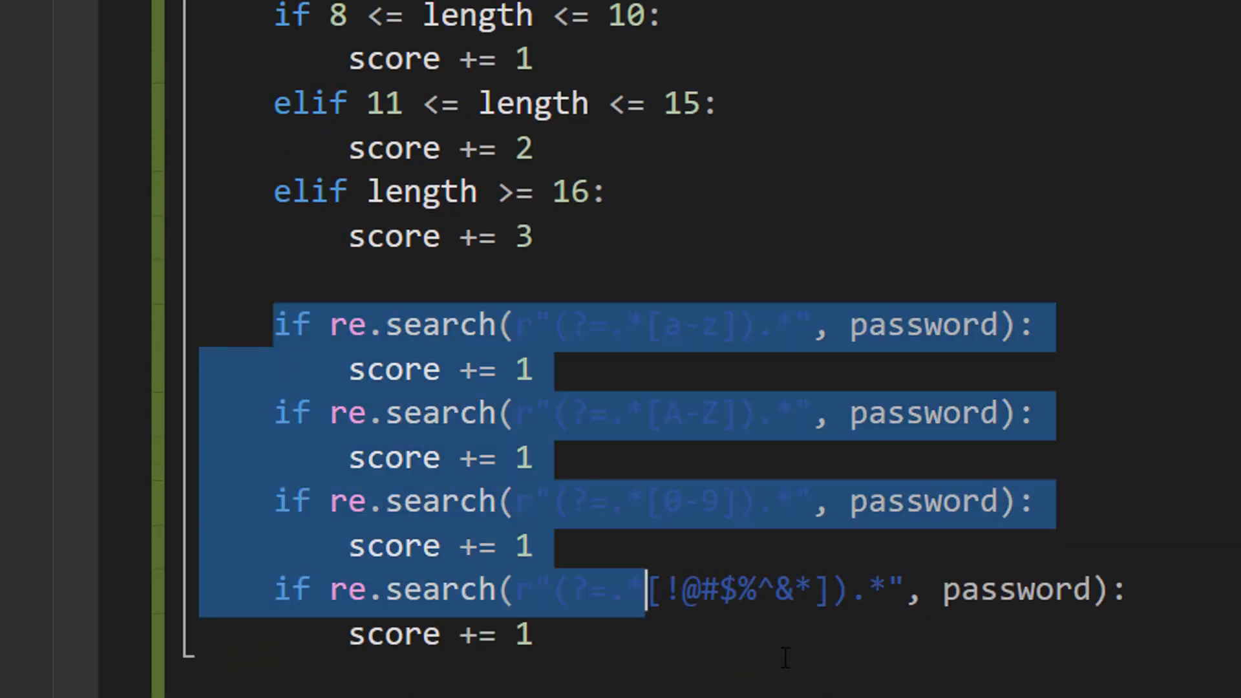
left_click(522, 325)
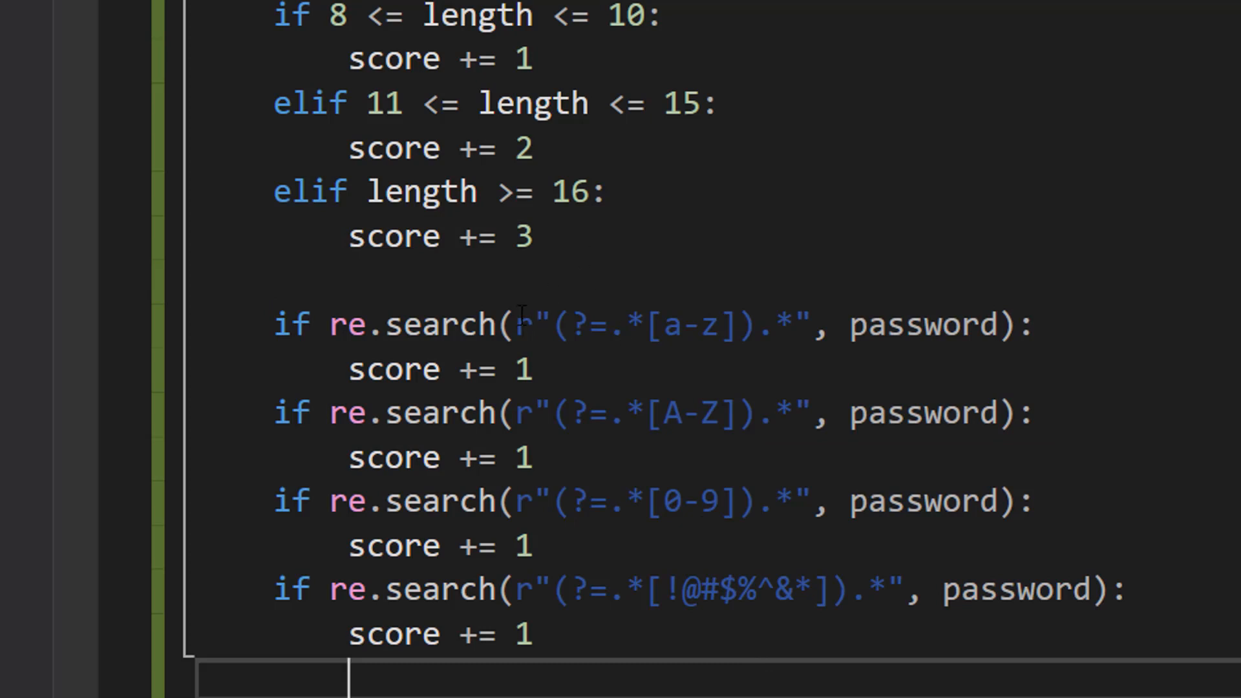
left_click_drag(515, 412, 740, 413)
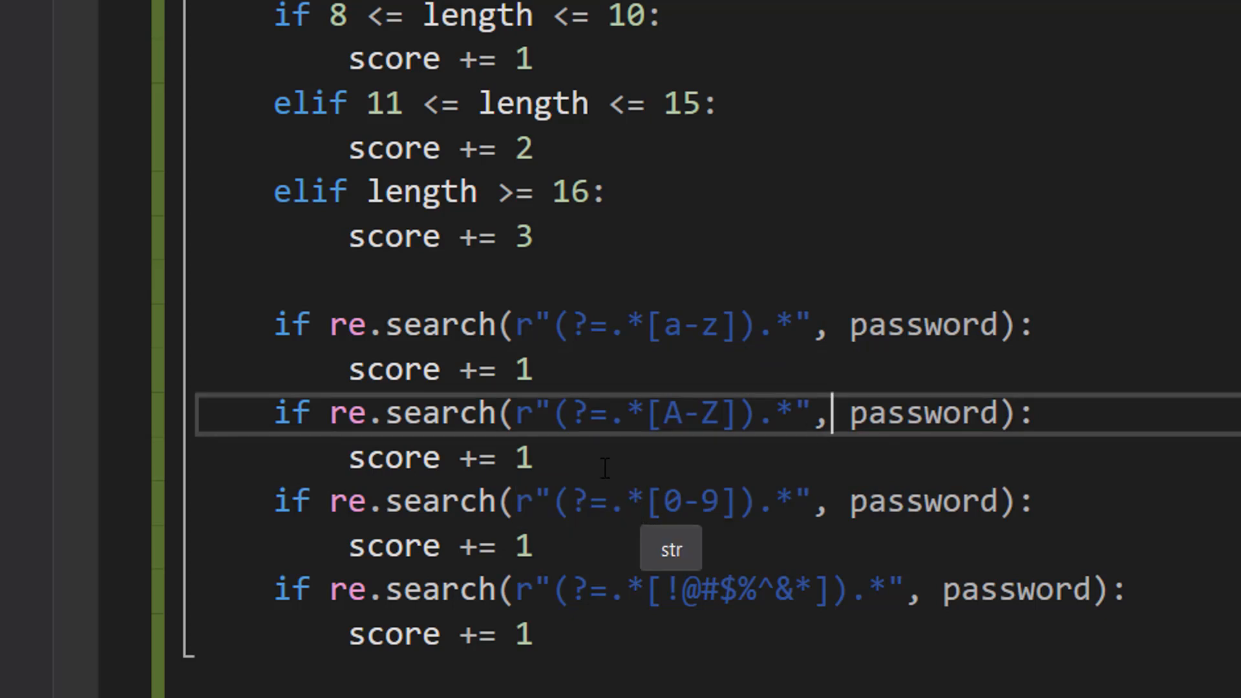
mouse_move(827, 278)
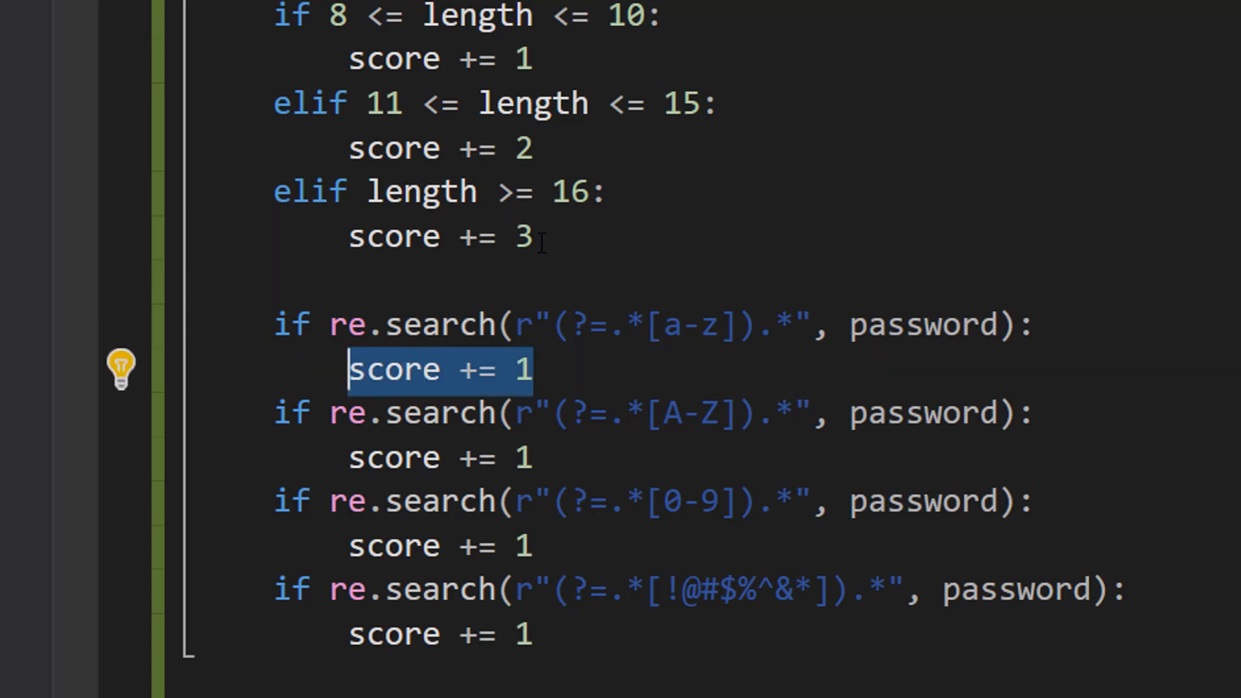
double_click(343, 326)
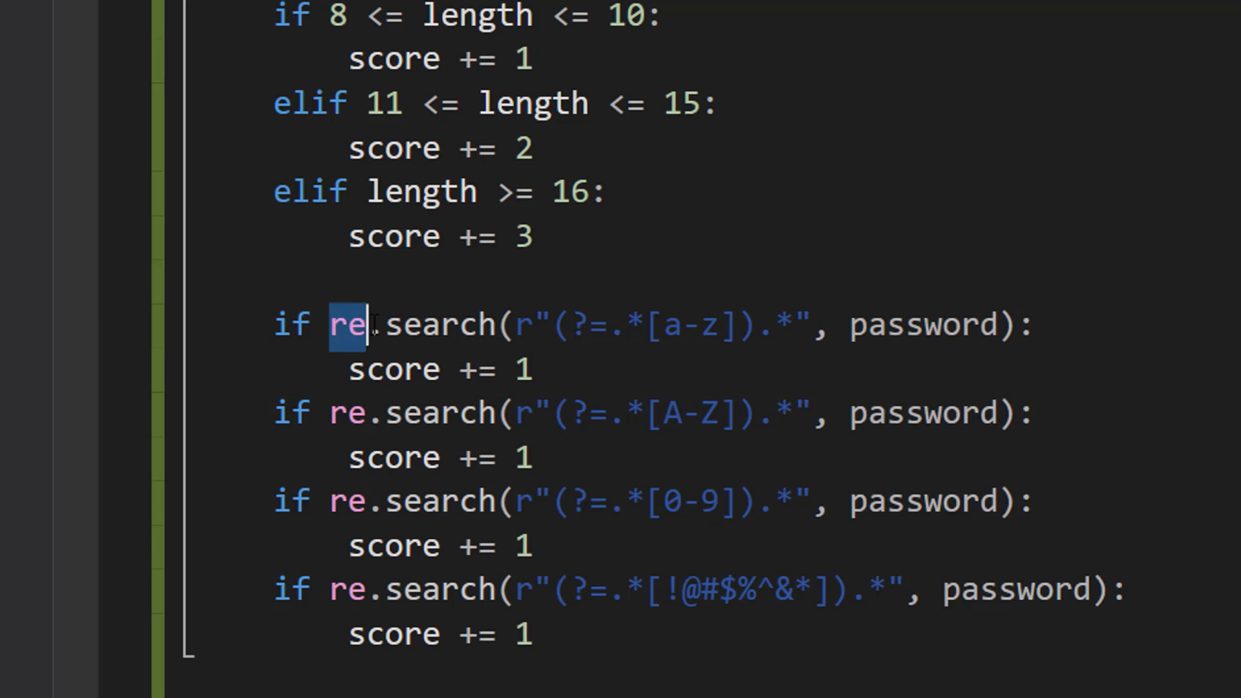
left_click(519, 324)
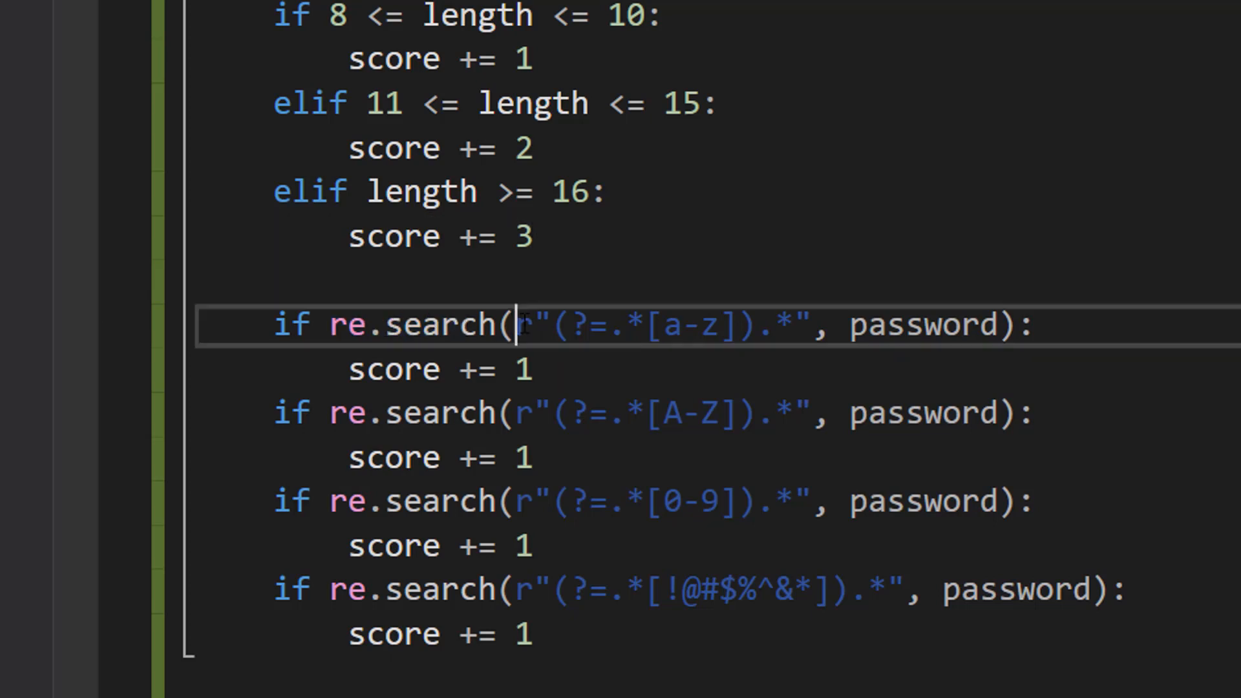
double_click(918, 325)
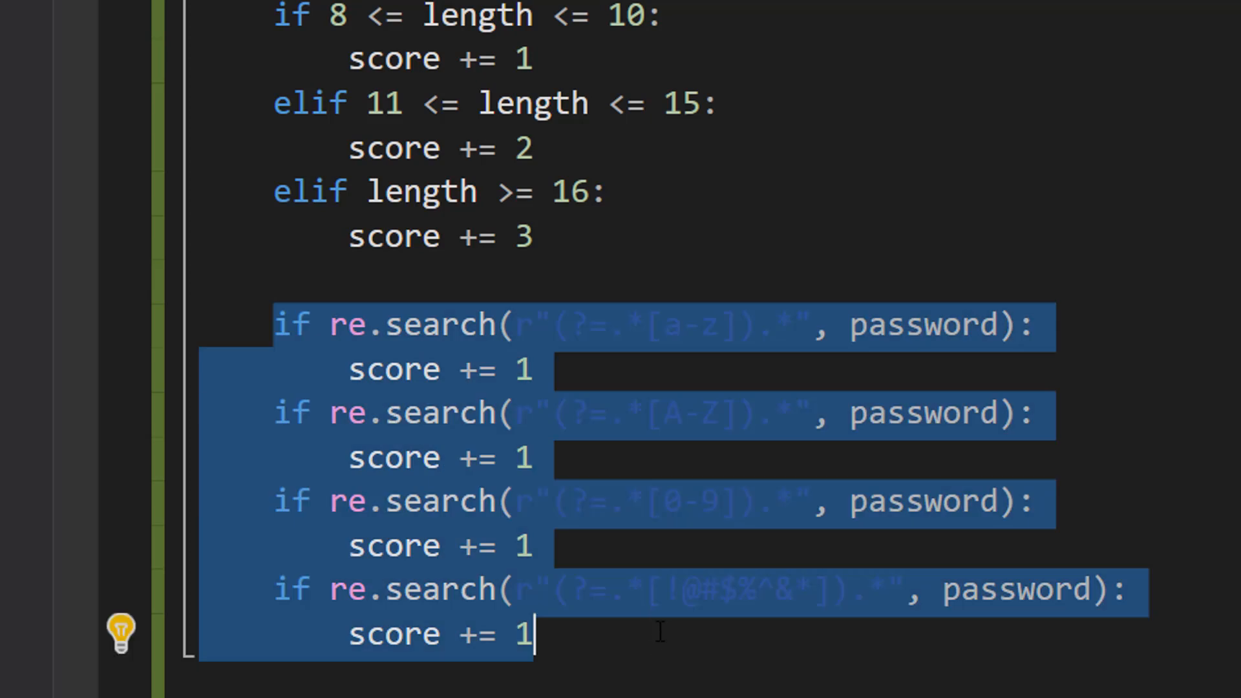
left_click(704, 683)
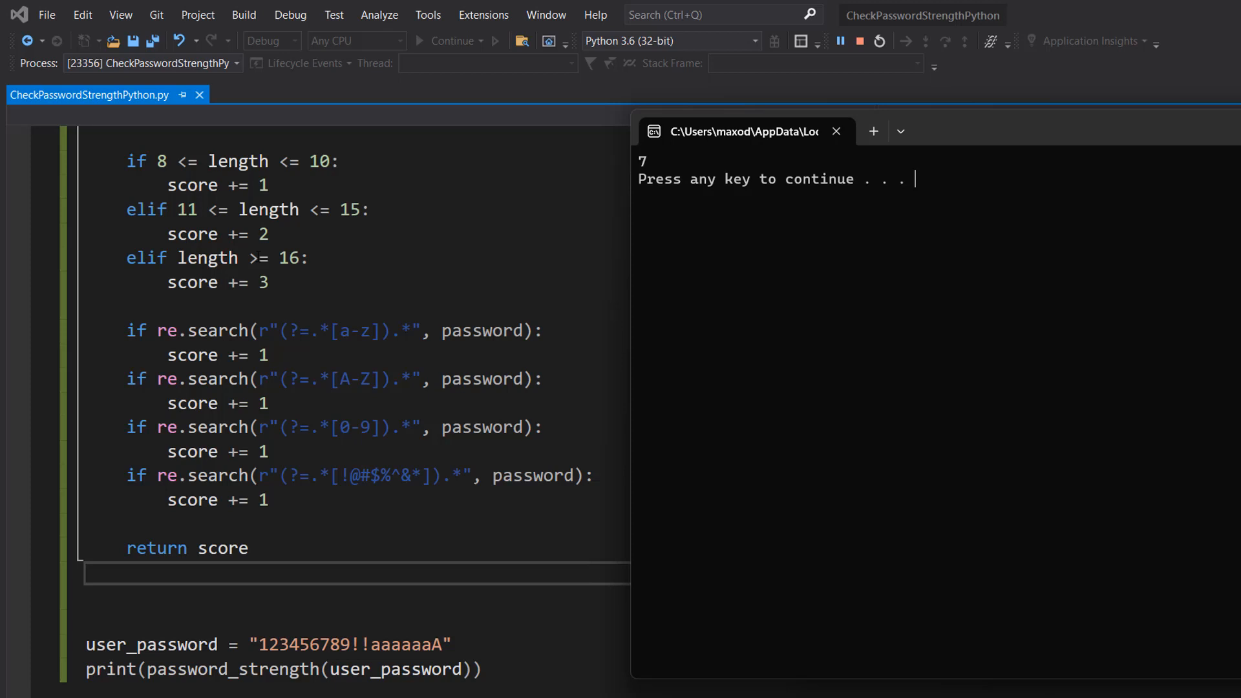
mouse_move(500, 276)
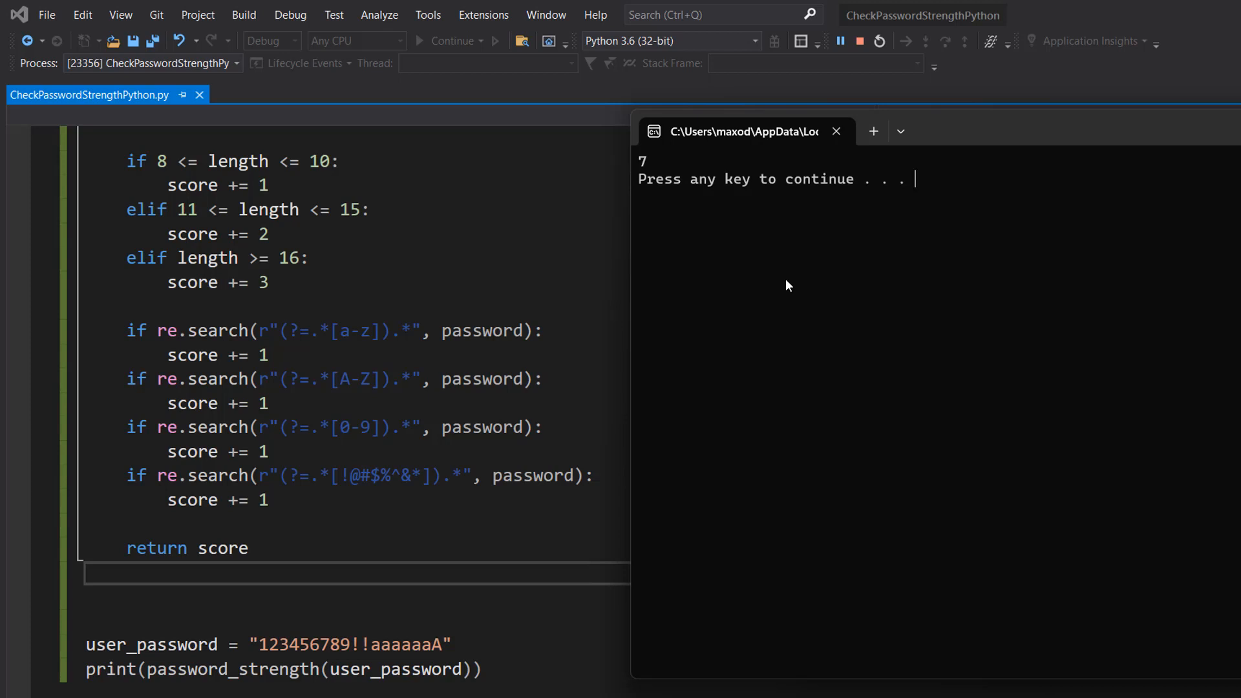
mouse_move(393, 480)
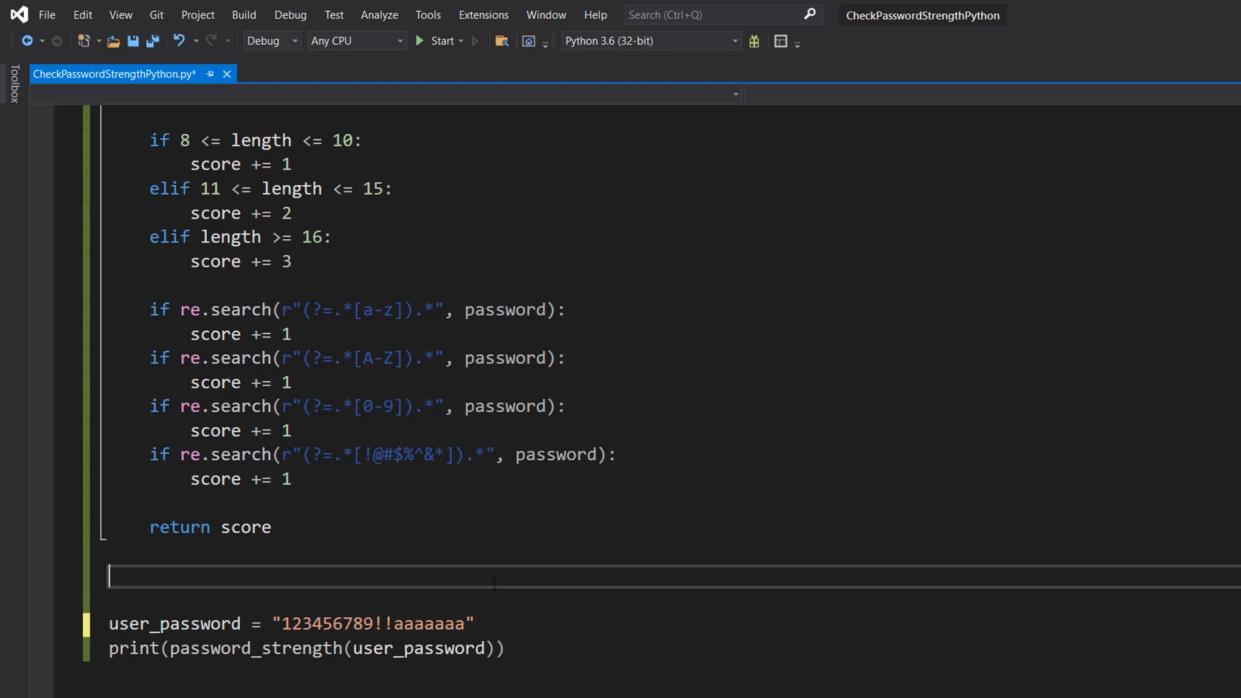
left_click(439, 40)
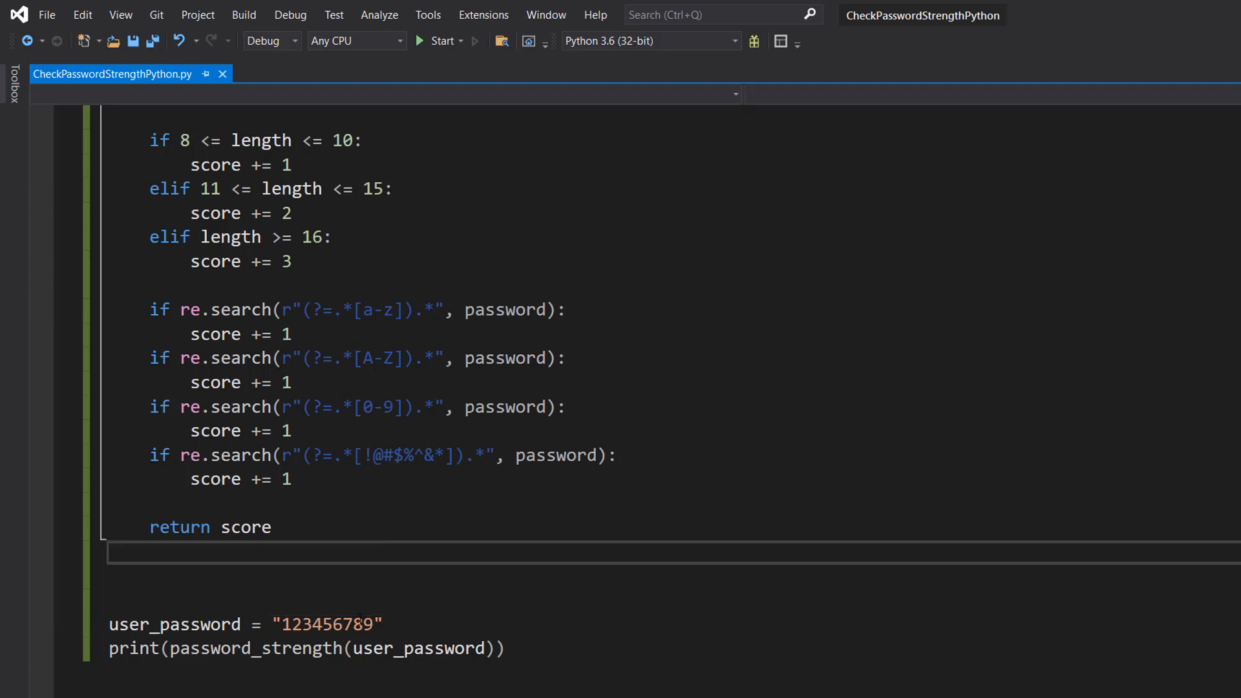
left_click(441, 40)
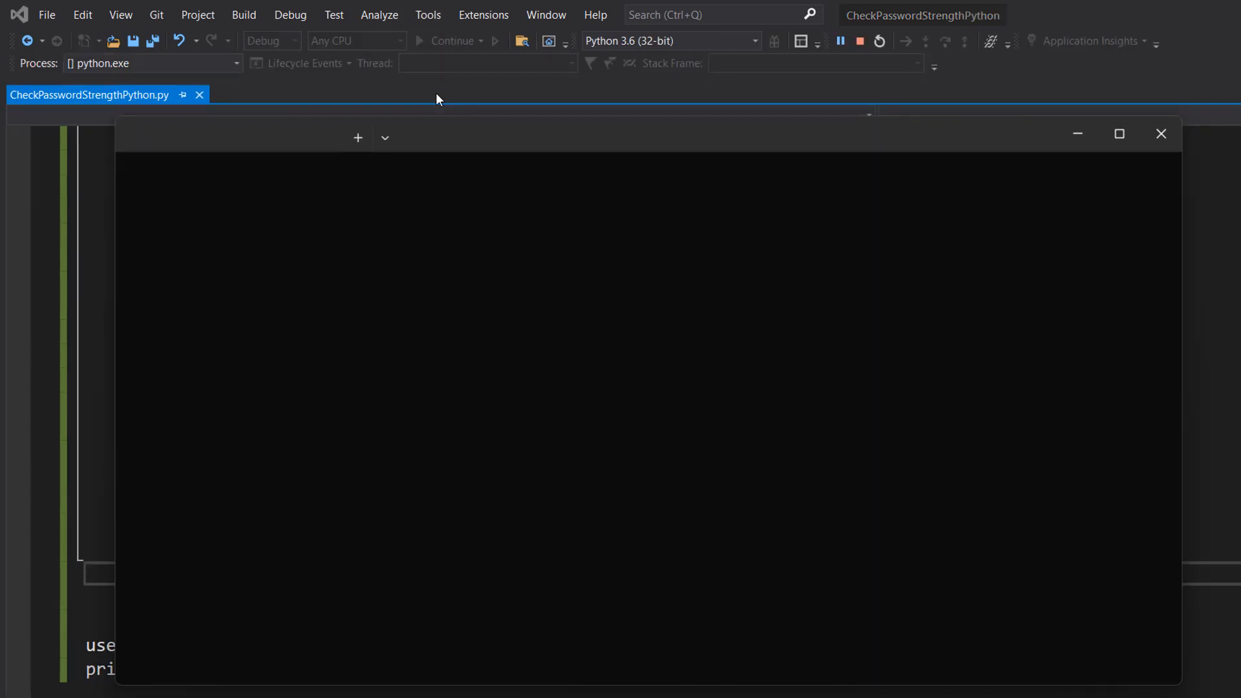